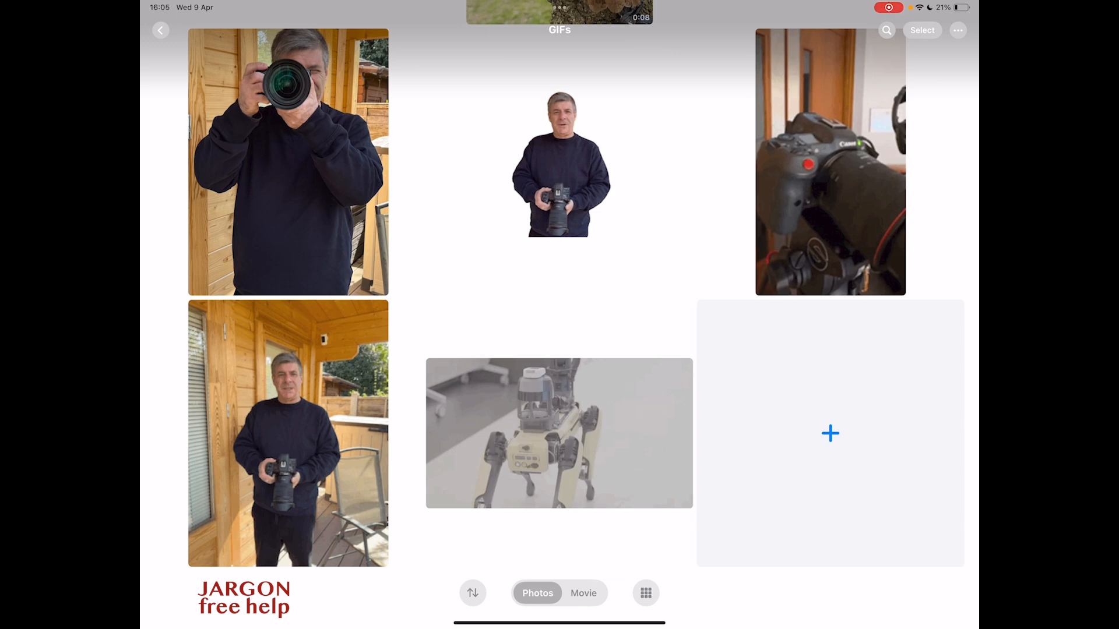
- Open the robot dog GIF and view its details: 500 × 282, 4.6 MB GIF
click(287, 433)
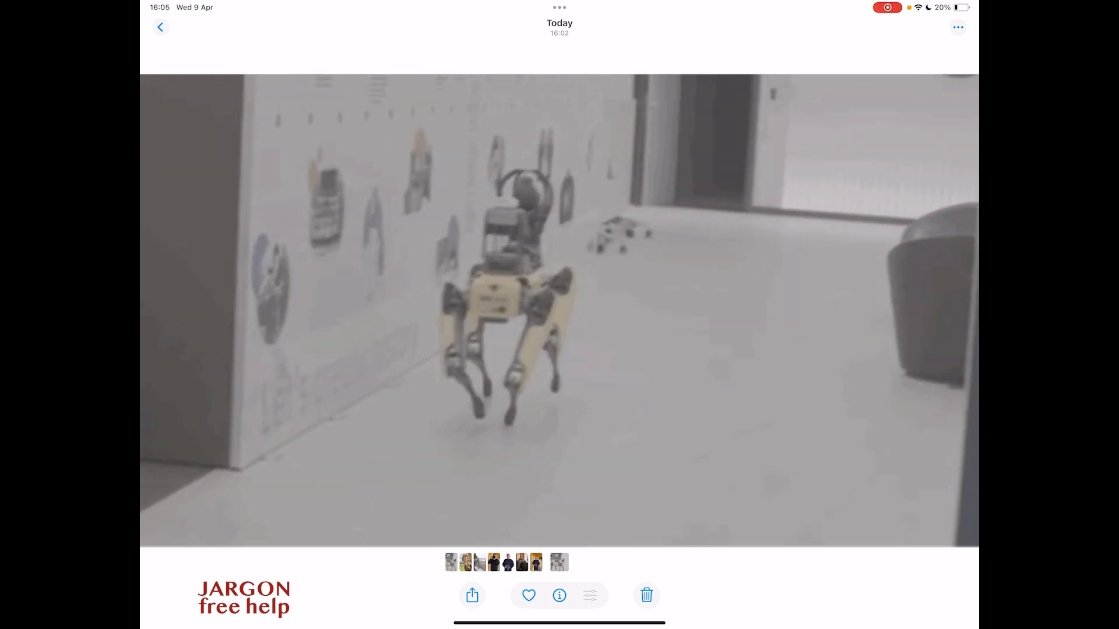
click(559, 595)
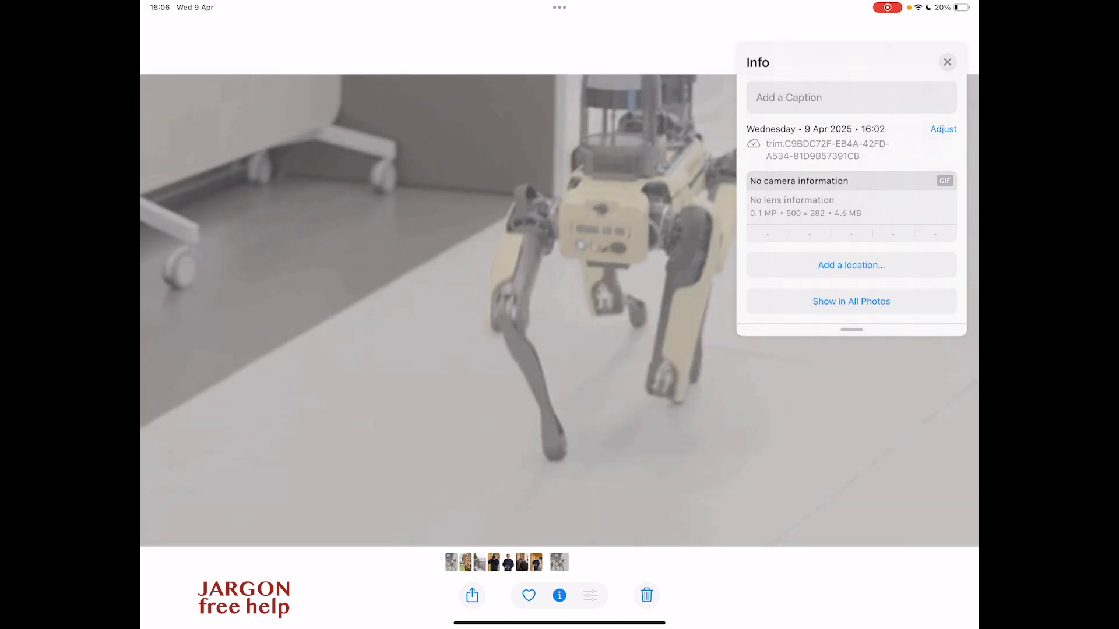
click(948, 62)
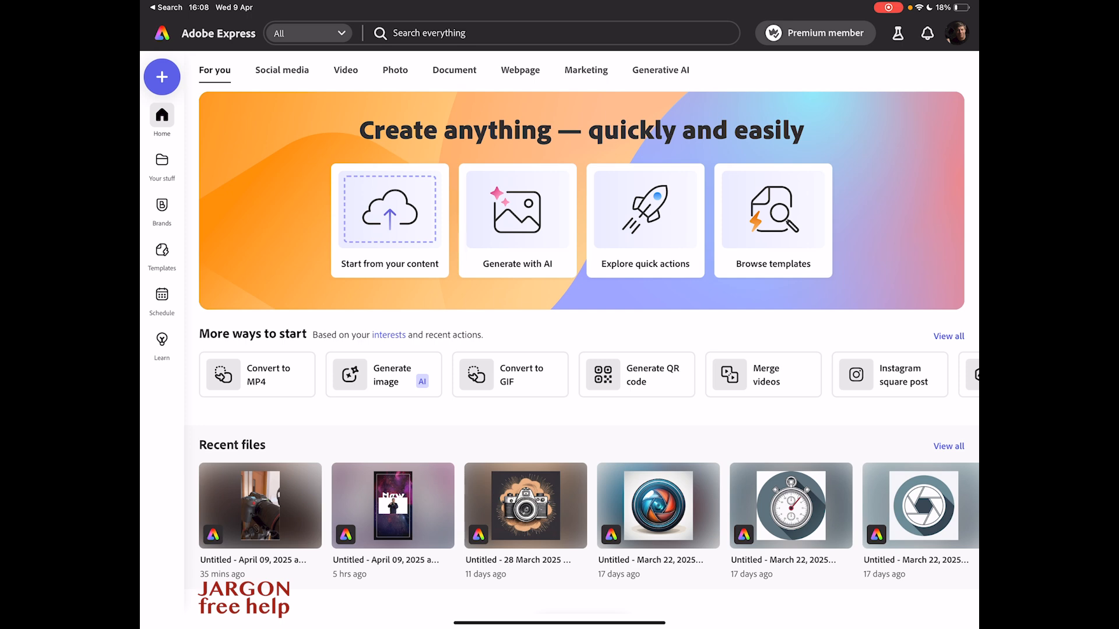
- Create a new blank design in the Instagram story format
click(162, 76)
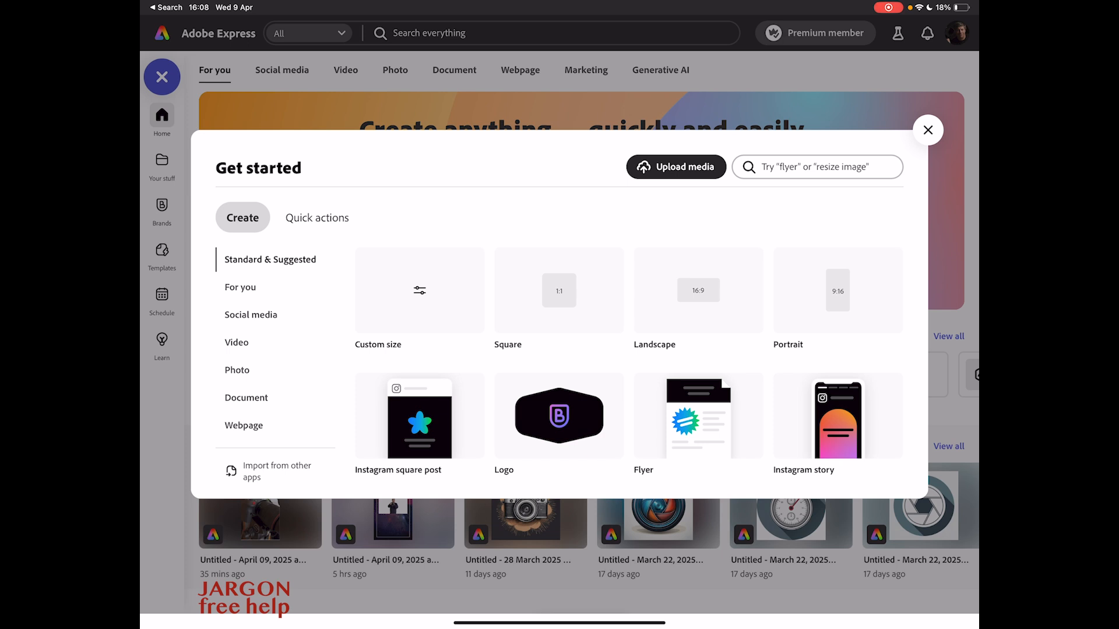
click(836, 417)
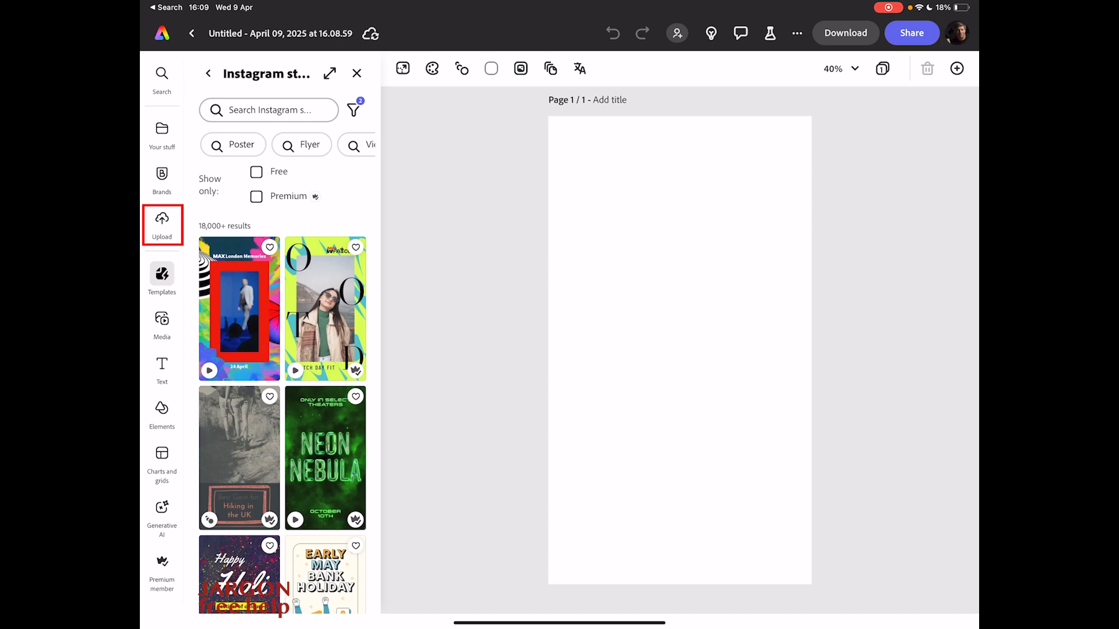
- Upload the man-holding-a-camera GIF from the Photo Library's GIFs album onto the story page
click(161, 222)
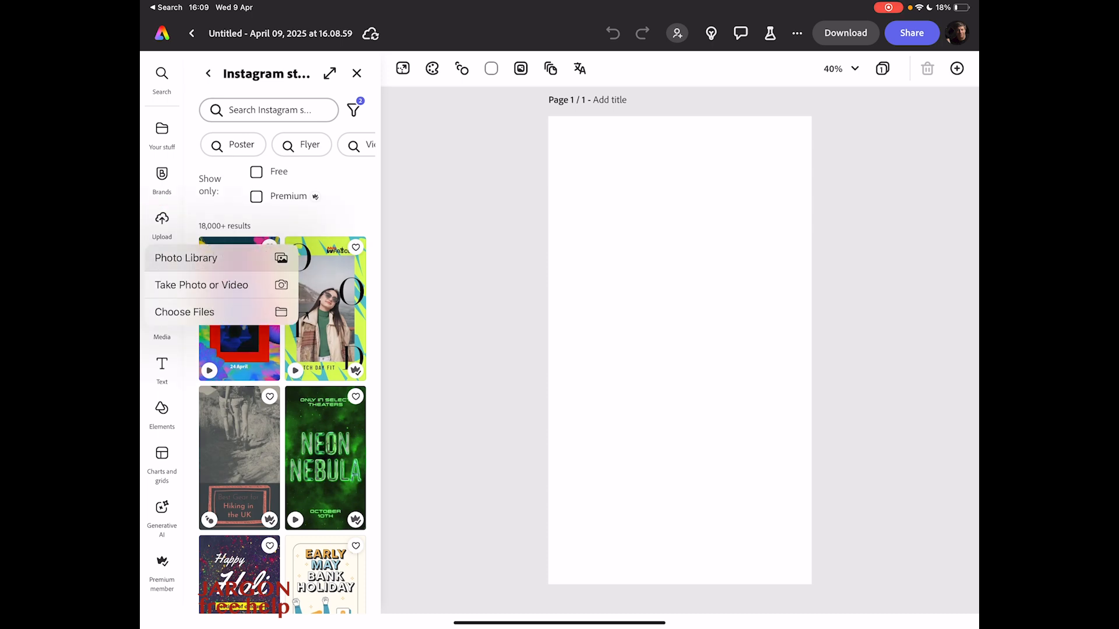
click(185, 258)
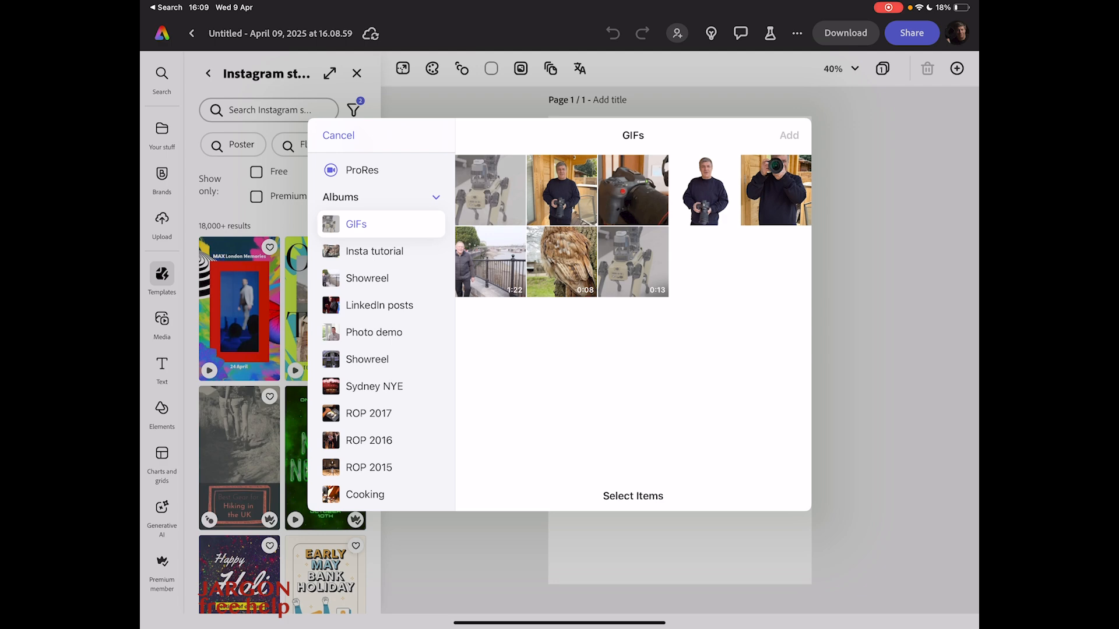
click(562, 190)
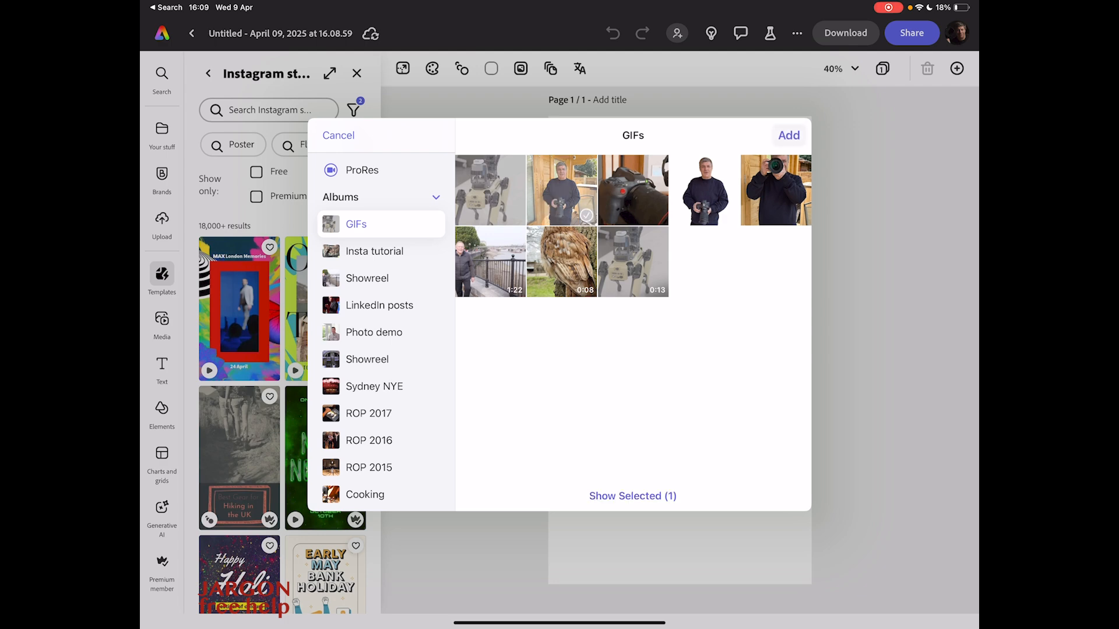
click(788, 135)
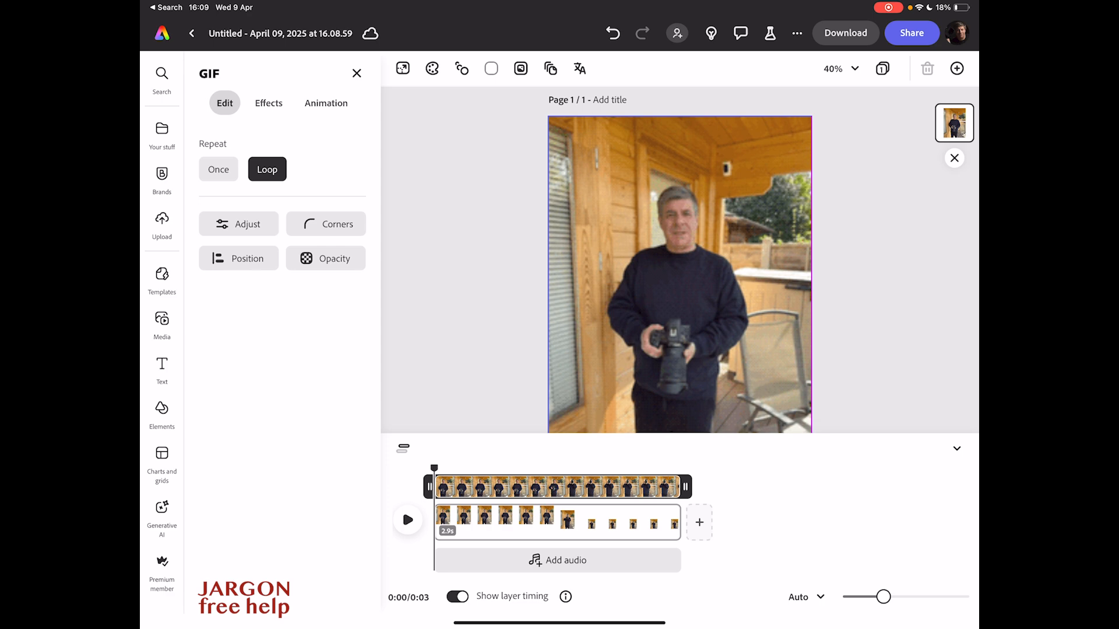
- Centre the man GIF vertically and trim the clip to about 1.5 seconds
click(161, 278)
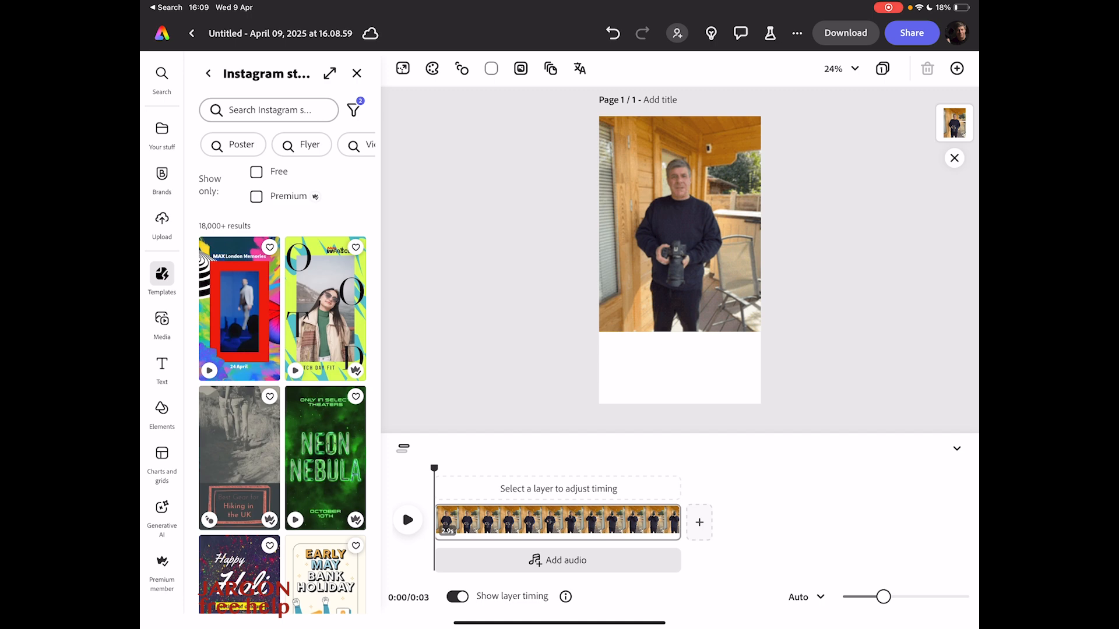
click(679, 223)
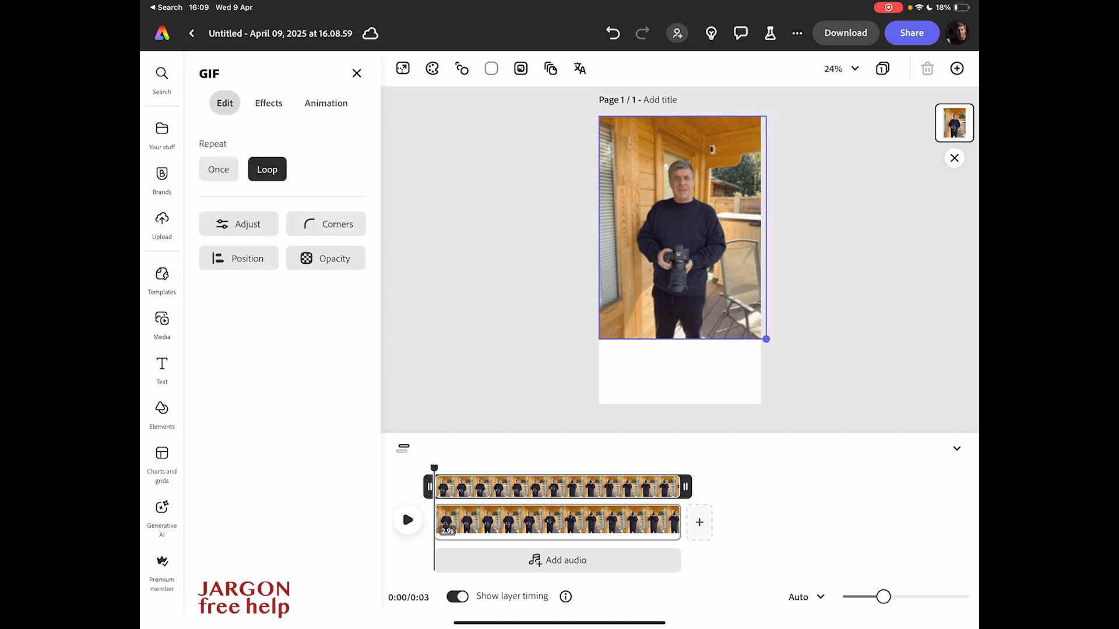
click(680, 227)
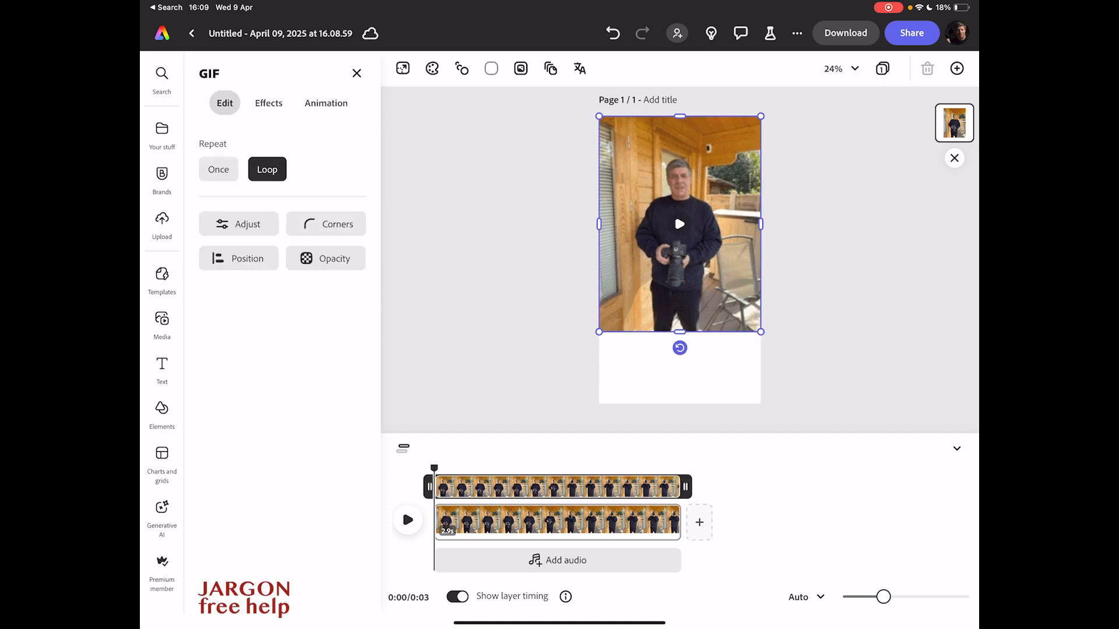
click(678, 223)
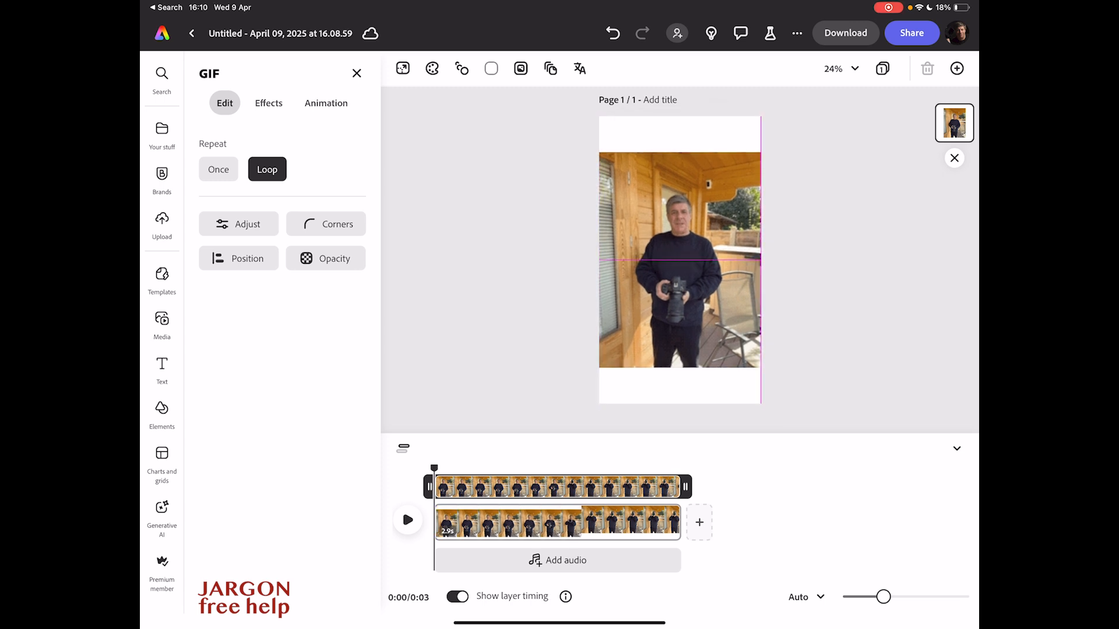
click(678, 259)
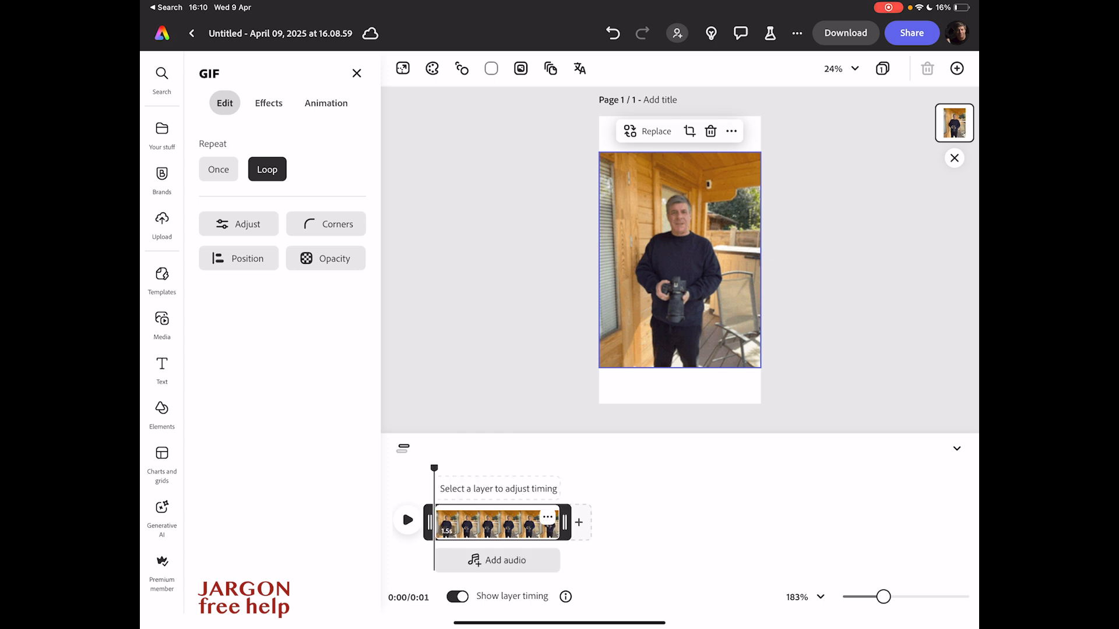
- Preview the shortened clip, then bring up the download options
click(408, 519)
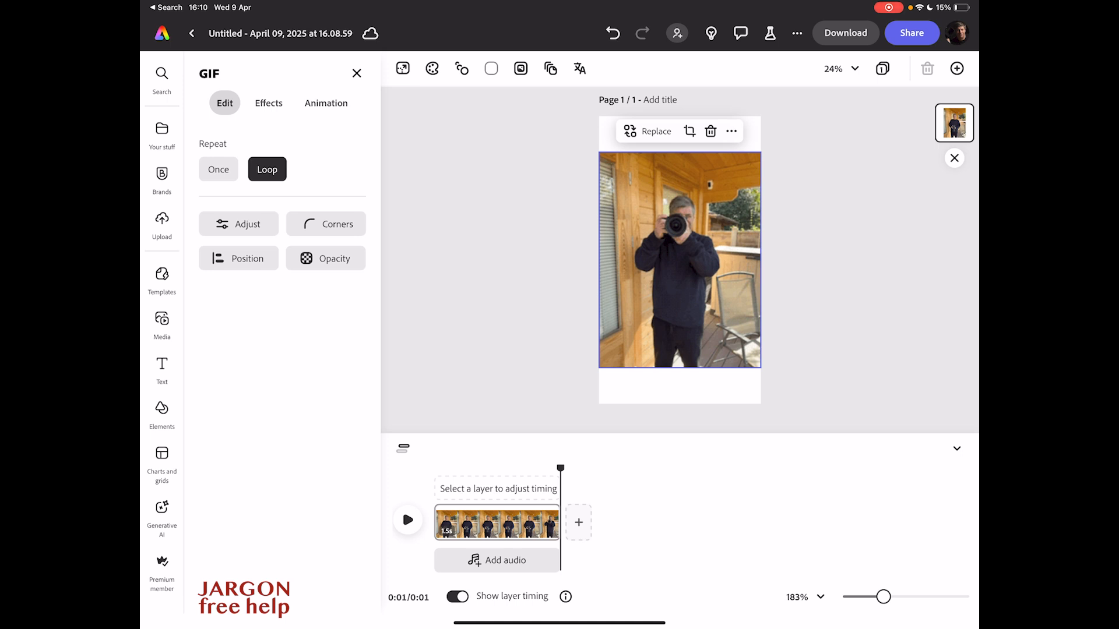
click(845, 32)
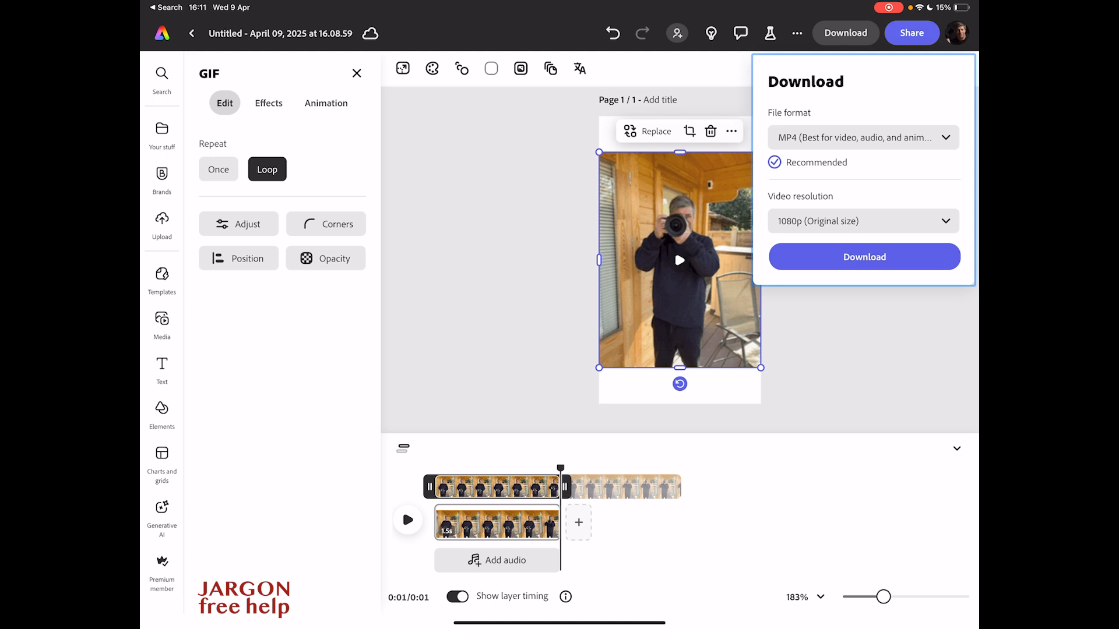
- Keep 1080p resolution and MP4 format, and start the download
click(861, 220)
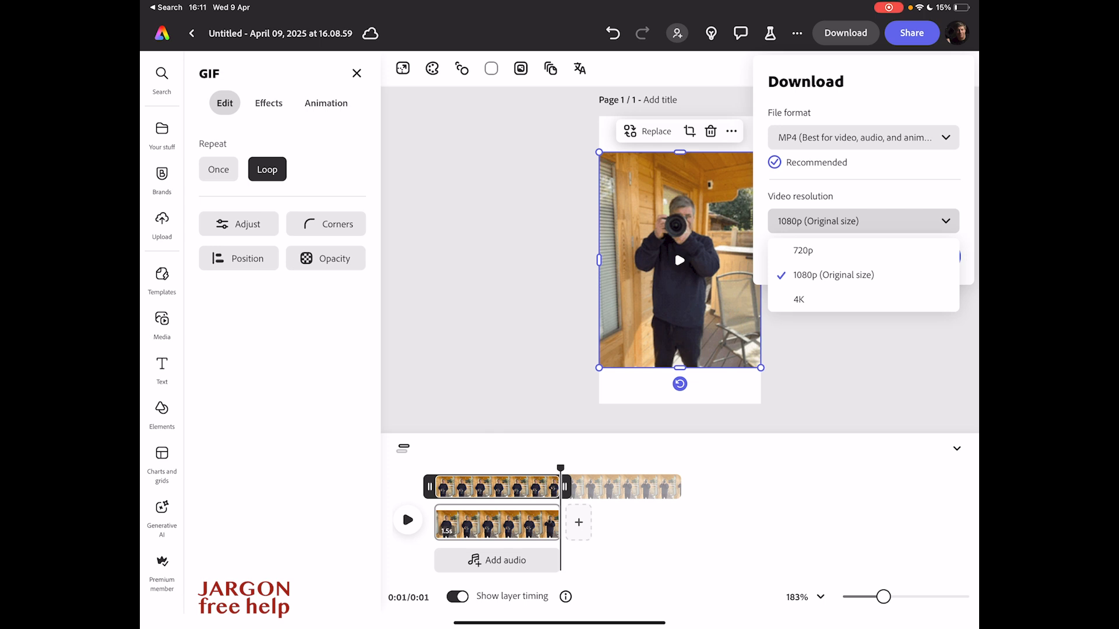
click(832, 275)
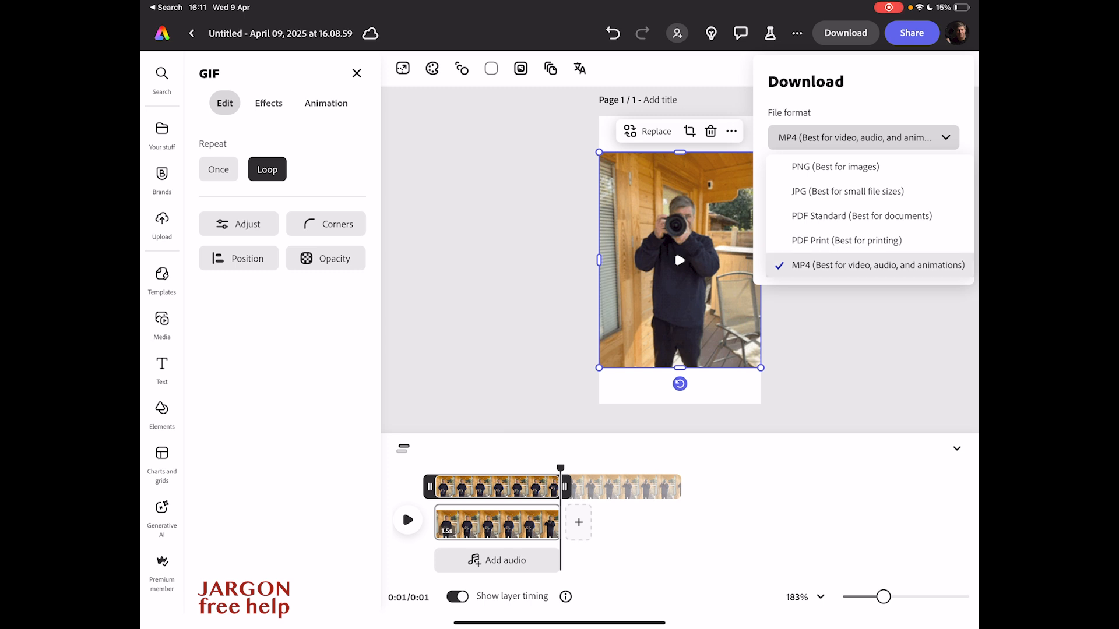
click(862, 265)
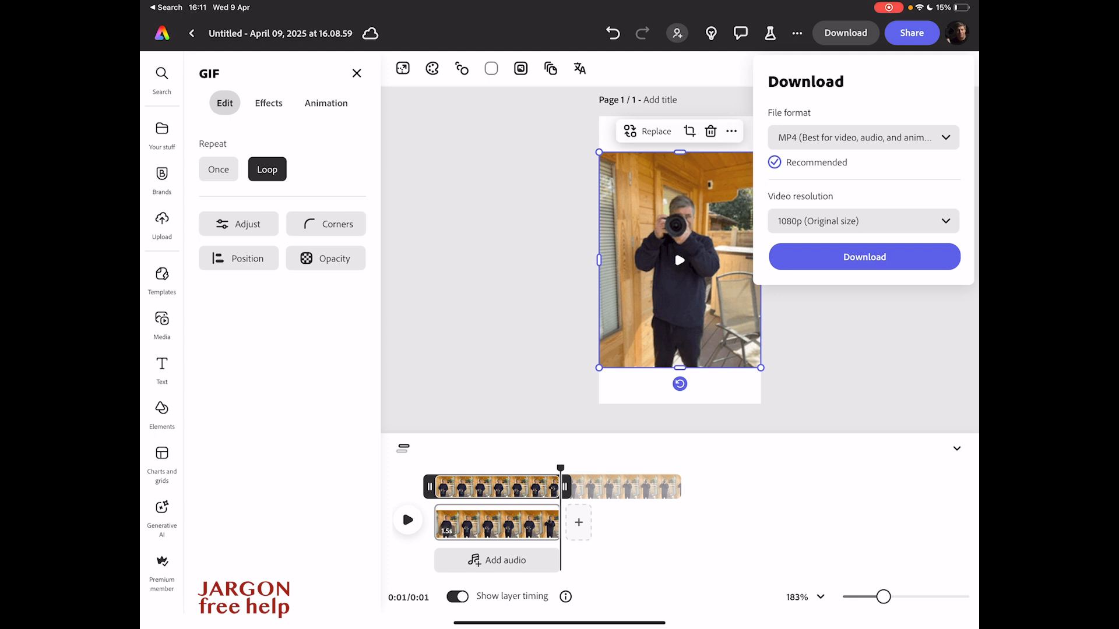
click(864, 257)
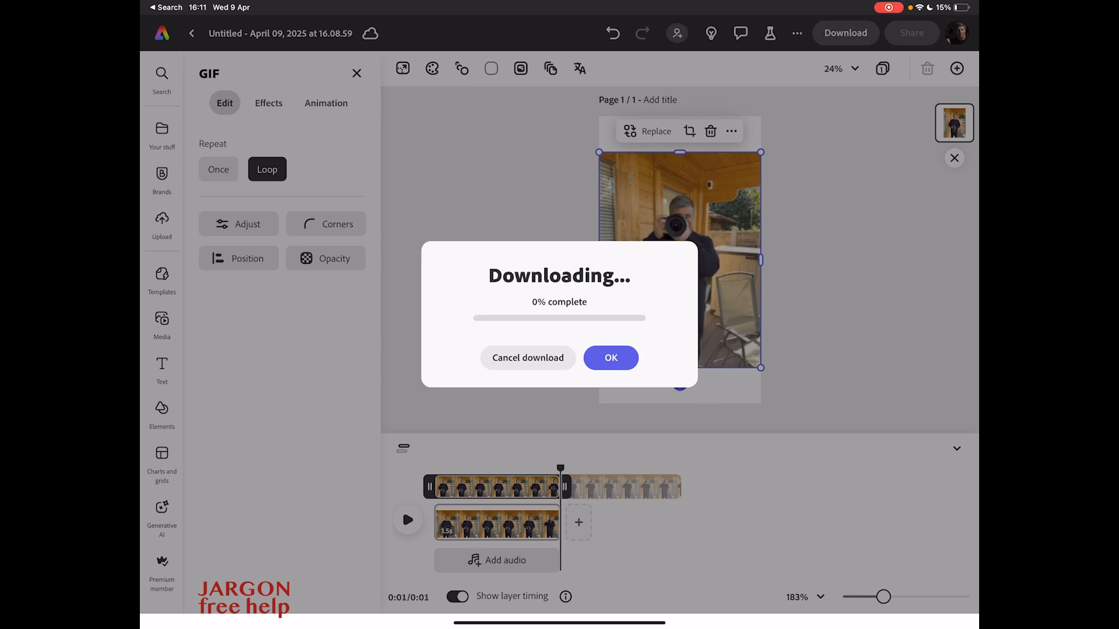
- Dismiss the downloading message and start another new blank design
click(610, 358)
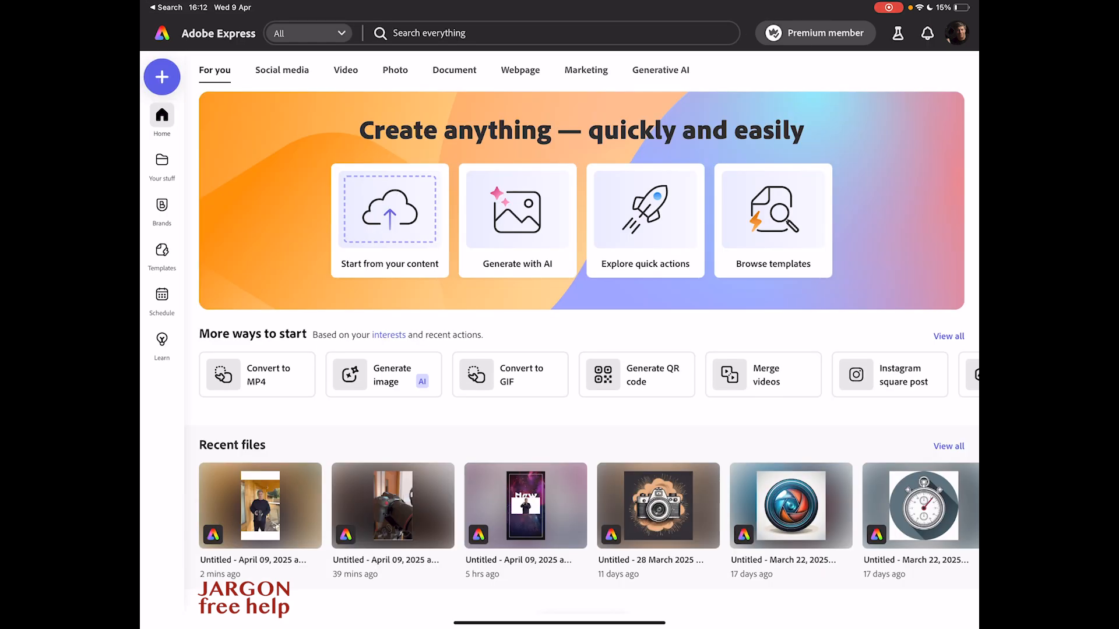
click(162, 76)
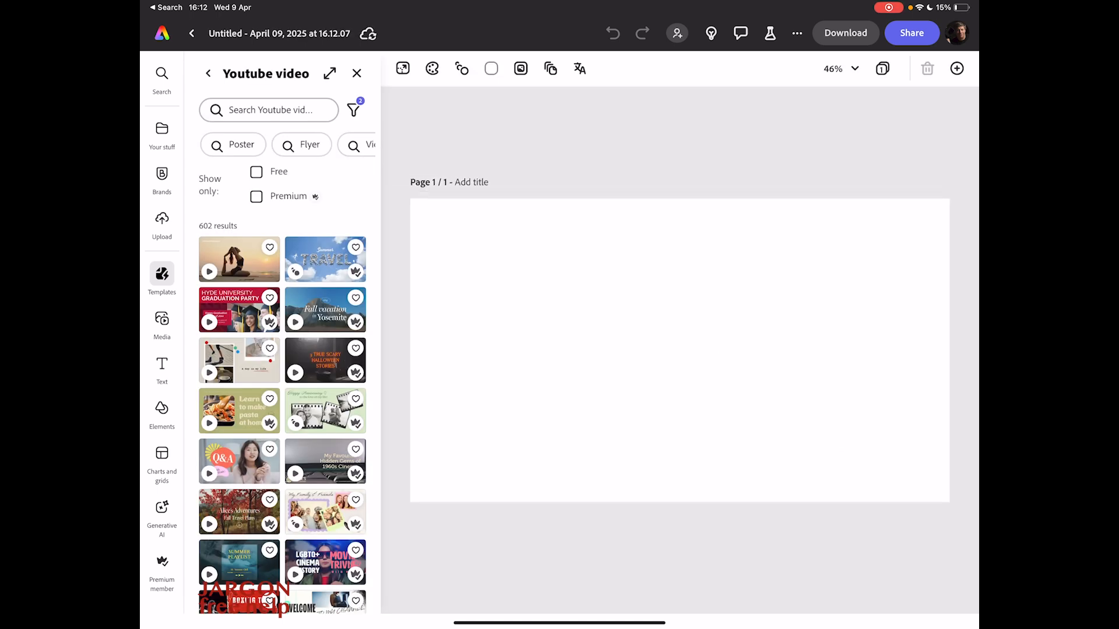
- Add the robot dog GIF from the GIFs album to the YouTube page
click(161, 225)
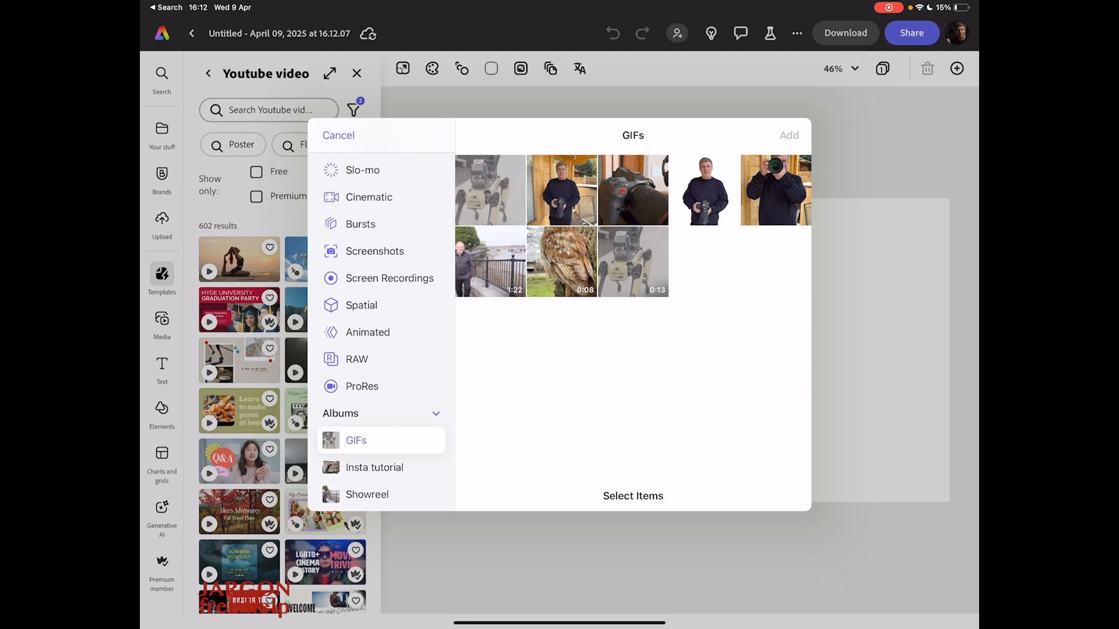
click(489, 190)
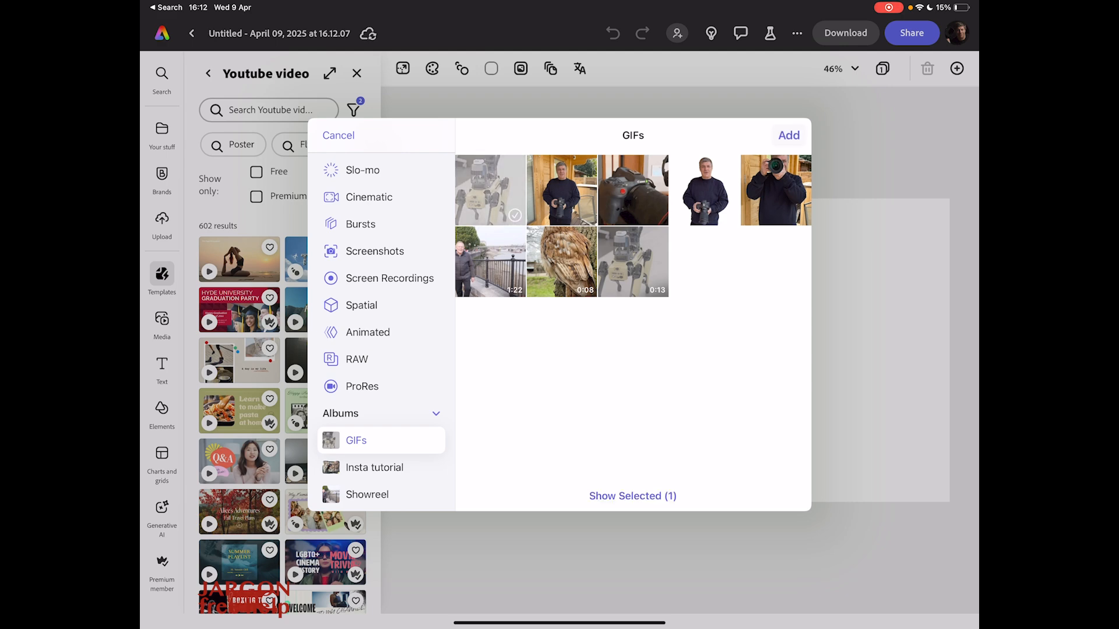
click(788, 134)
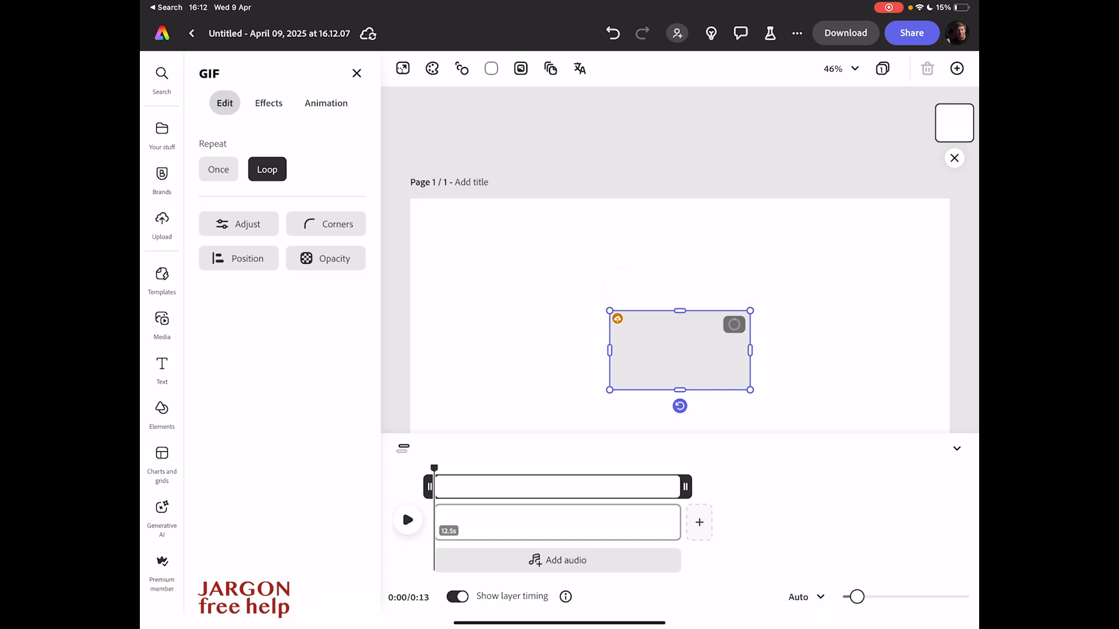
- Resize the robot dog GIF to cover the whole page and select its timeline clip
click(678, 349)
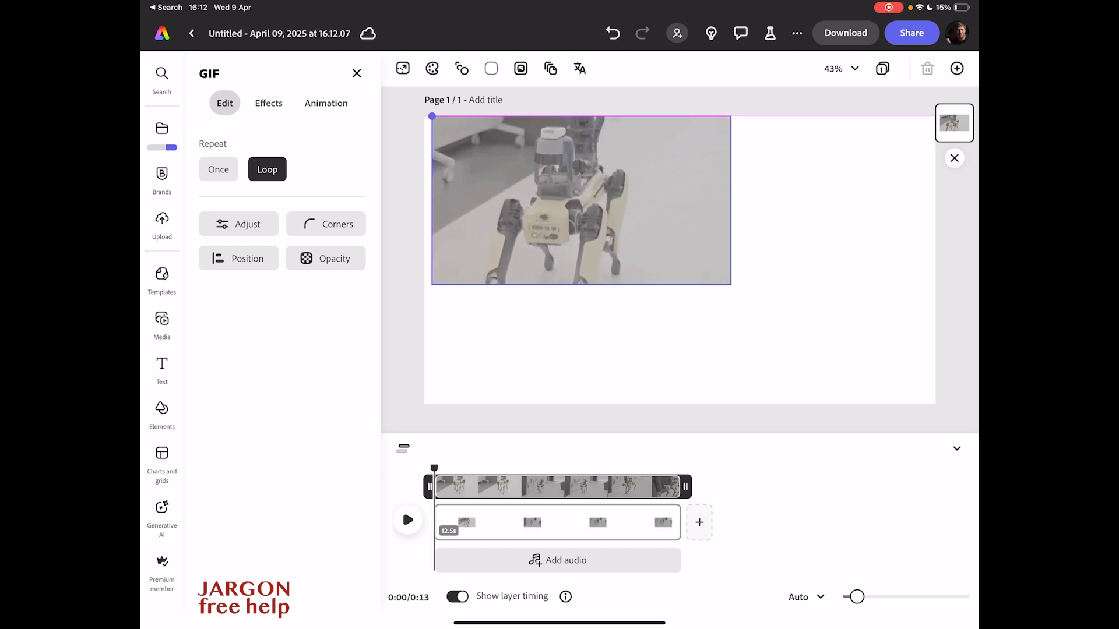
click(581, 200)
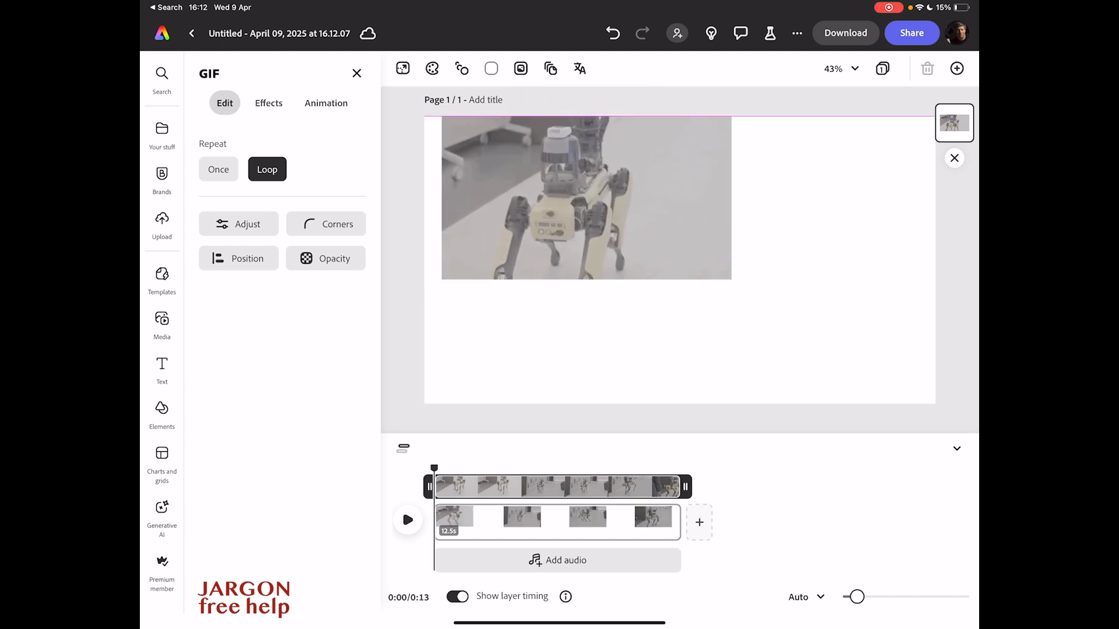
click(569, 196)
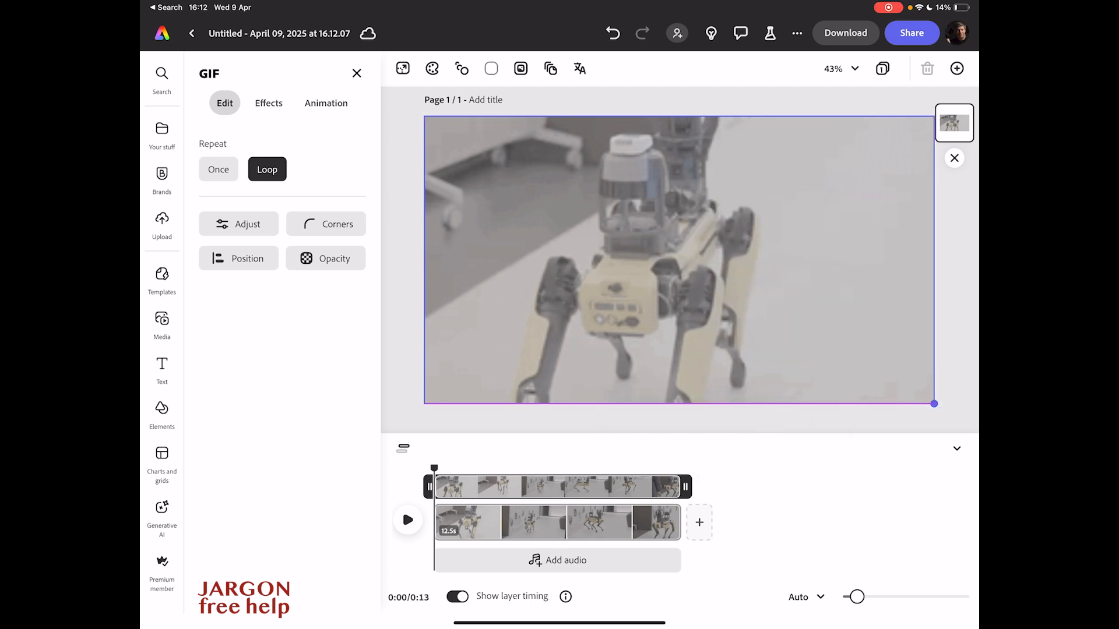
click(678, 261)
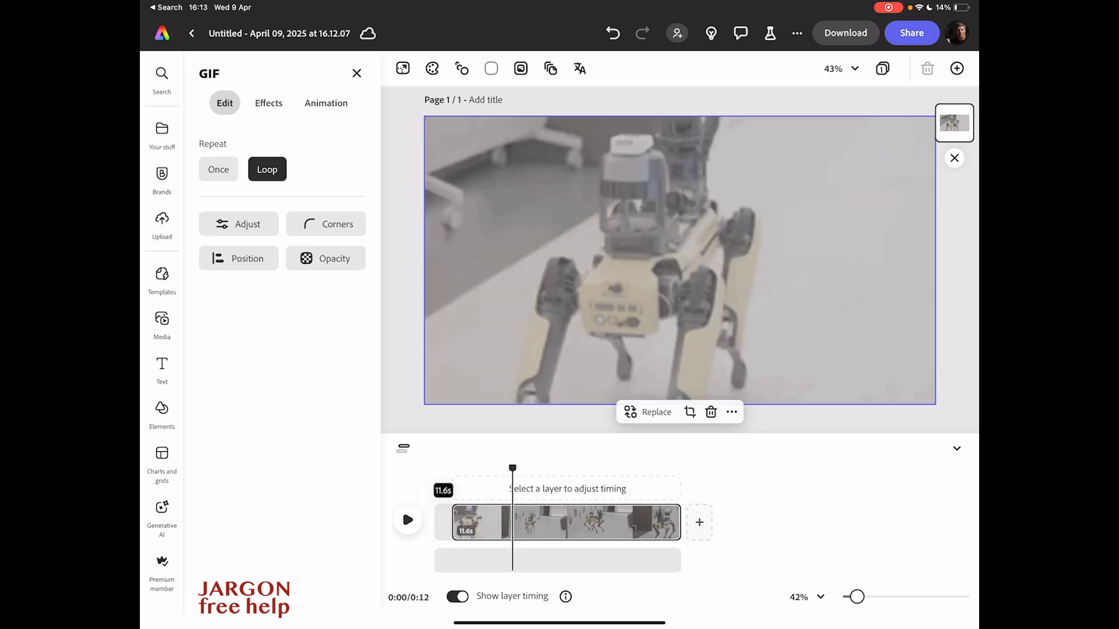
- Trim the robot dog clip to about 8.5 seconds and bring up download options
click(564, 521)
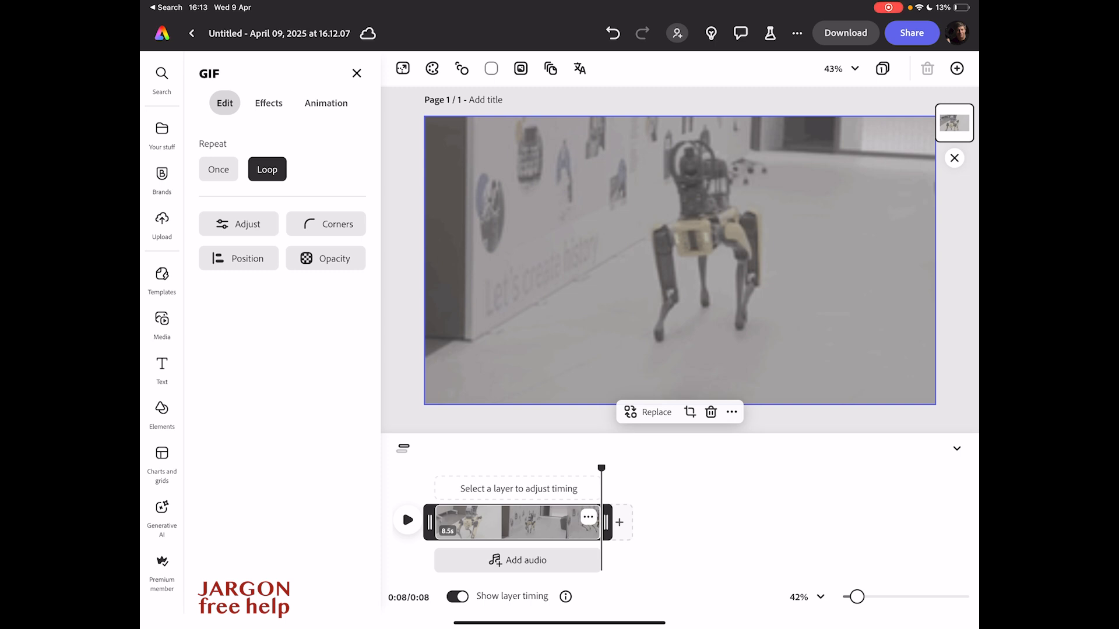
click(845, 33)
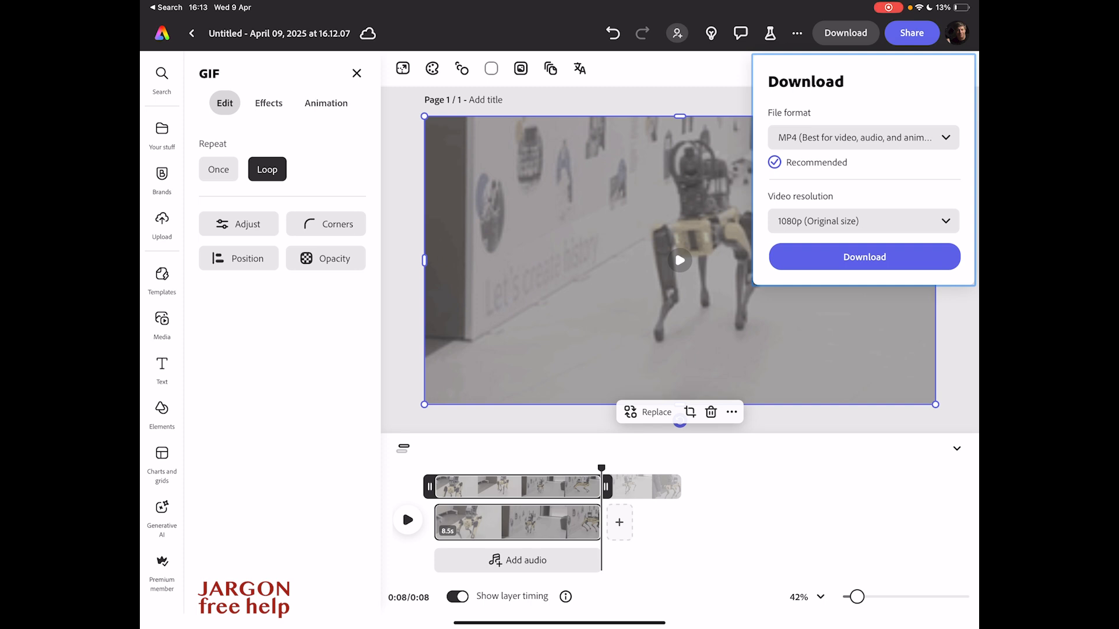
- Download the trimmed robot dog video as a 1080p MP4 and dismiss the completion notice
click(862, 257)
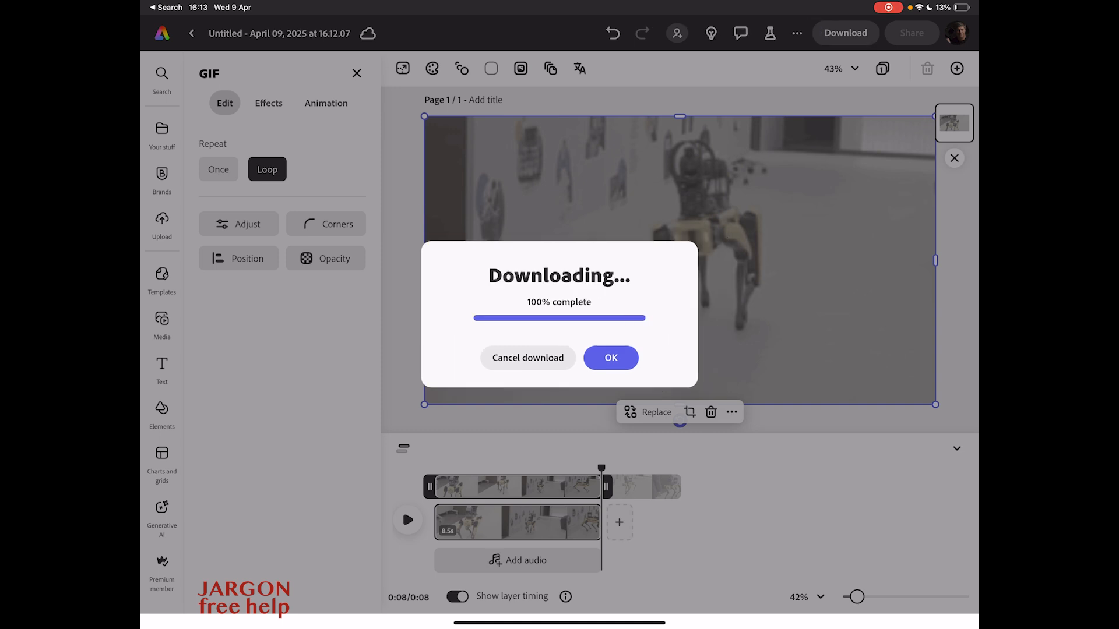
click(610, 357)
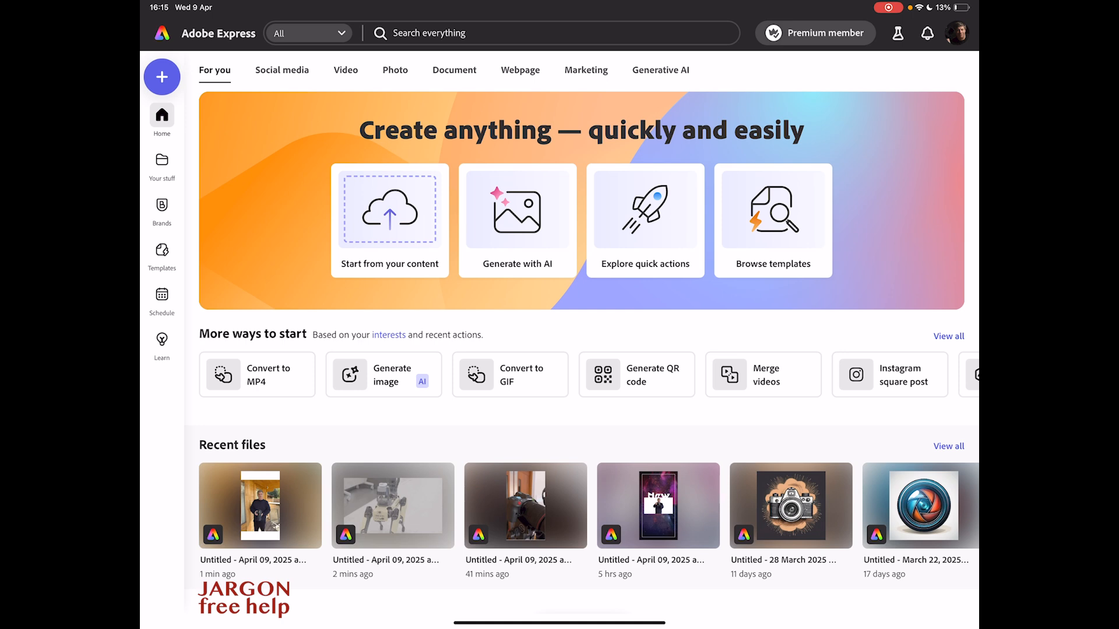
- Create a new custom-size design of 375 by 500 px
click(161, 76)
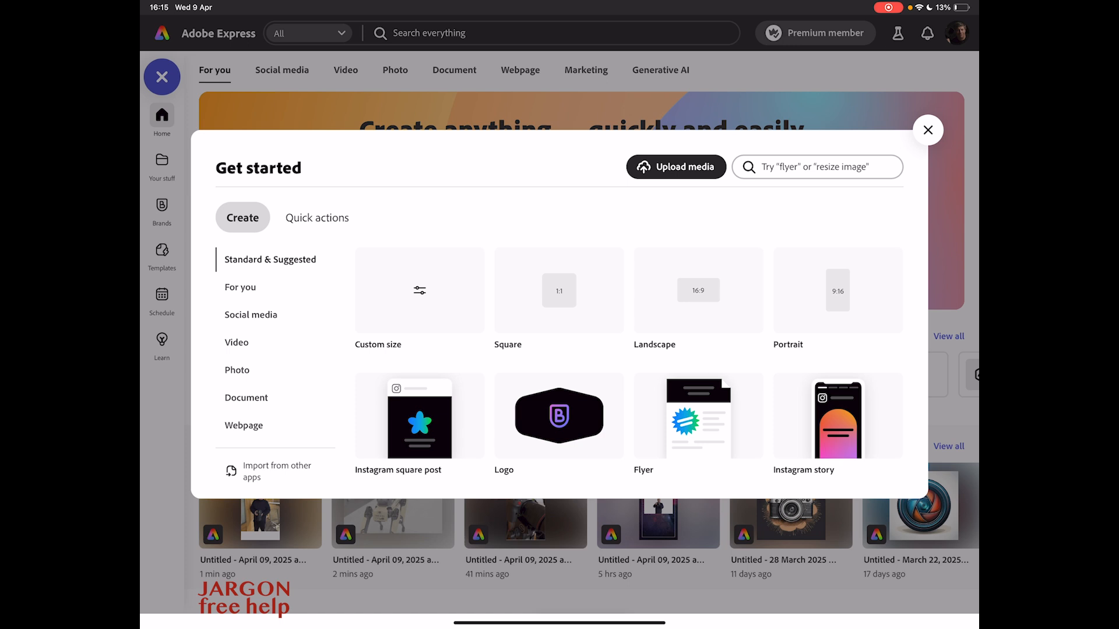
click(419, 289)
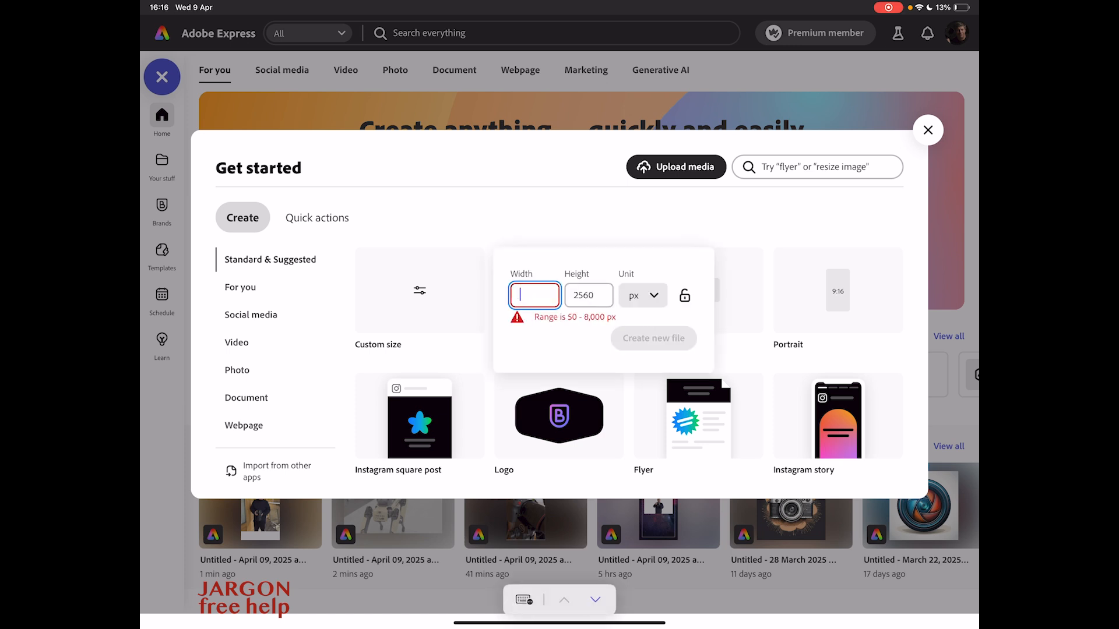
text(375)
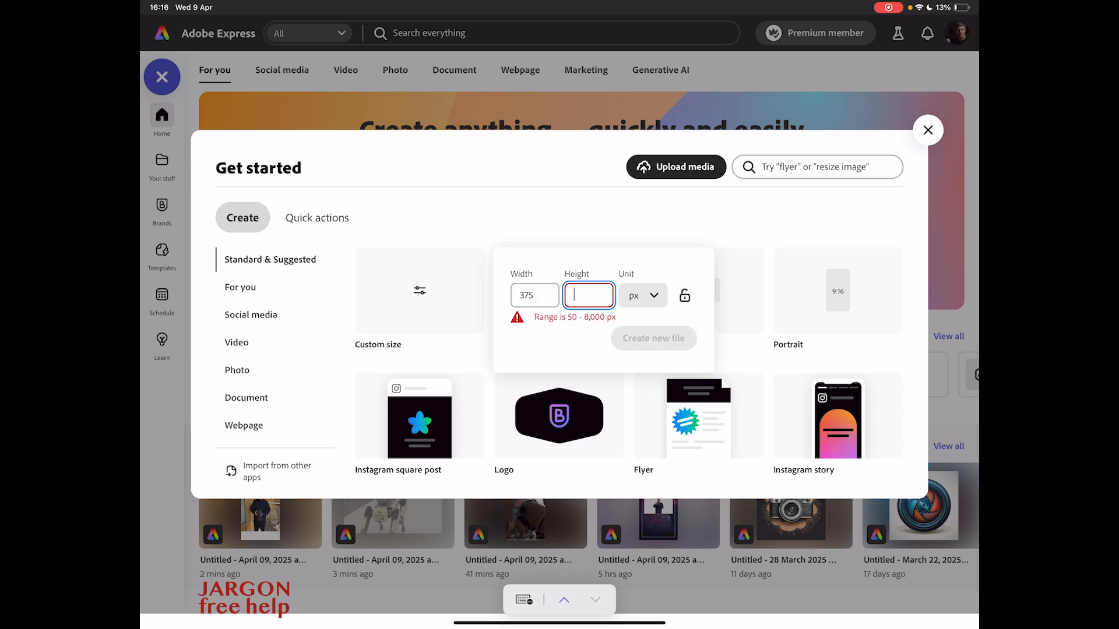
text(500)
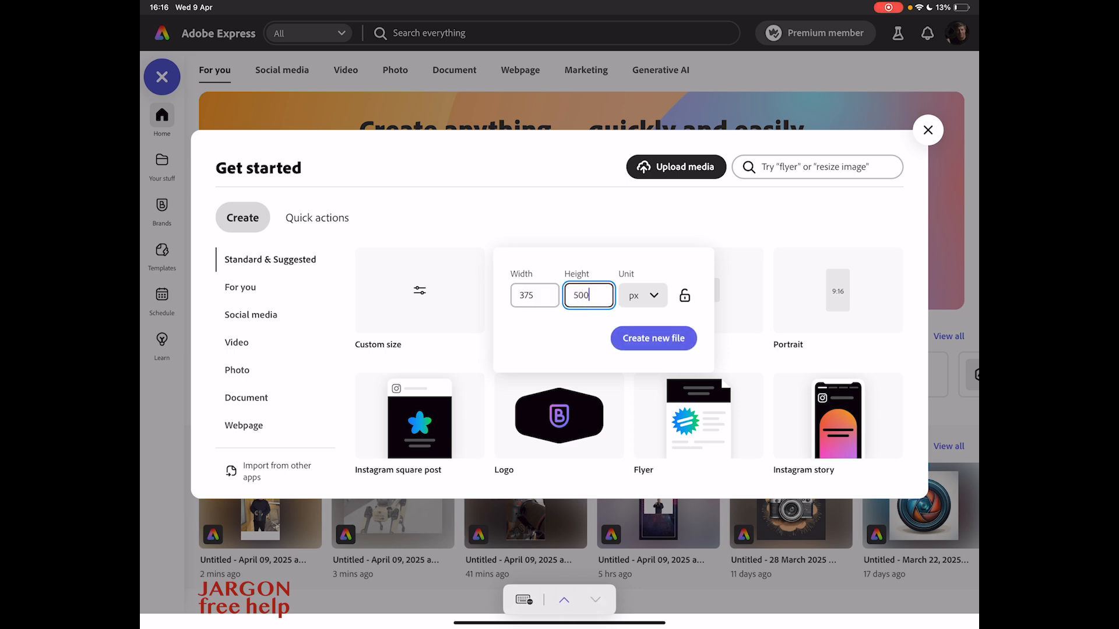
click(652, 338)
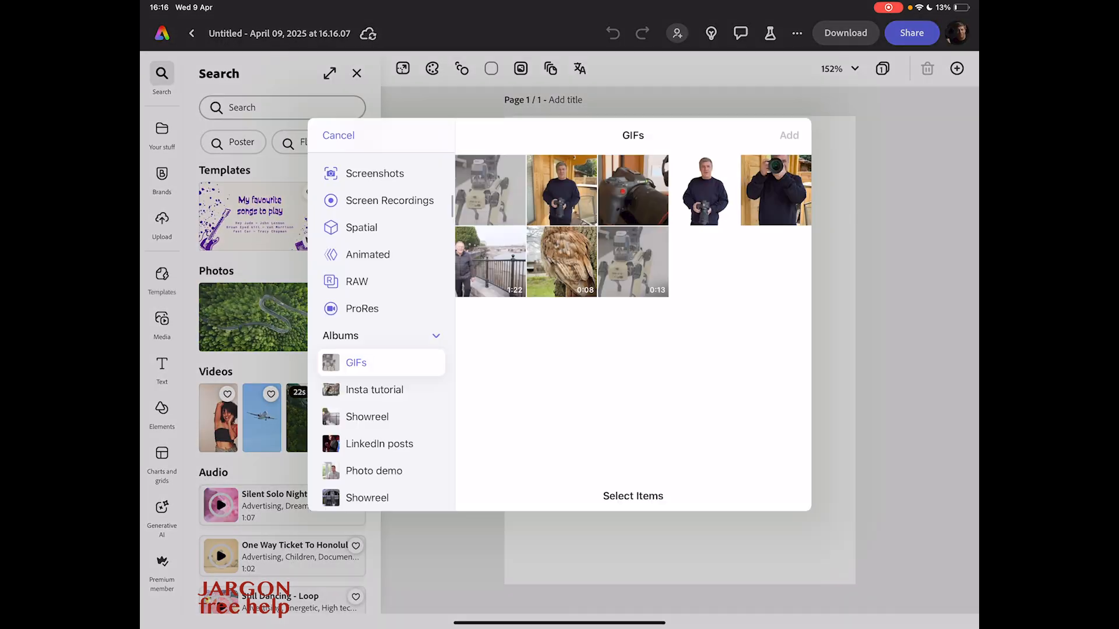
- Add the GIF of the man holding a camera, then hide and restore the timeline
click(562, 190)
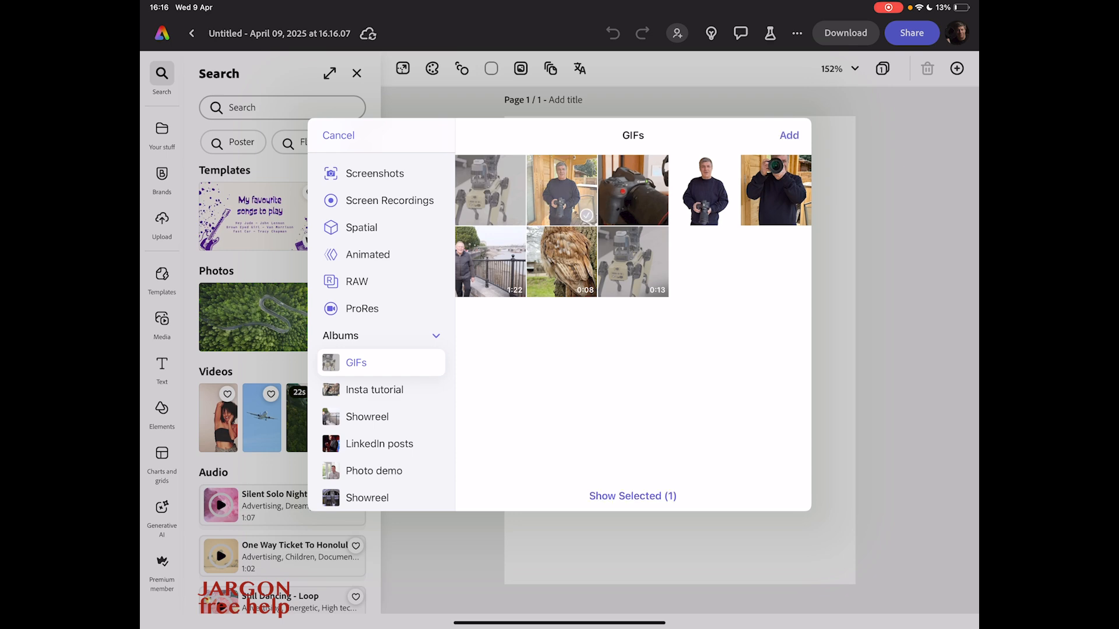
click(788, 136)
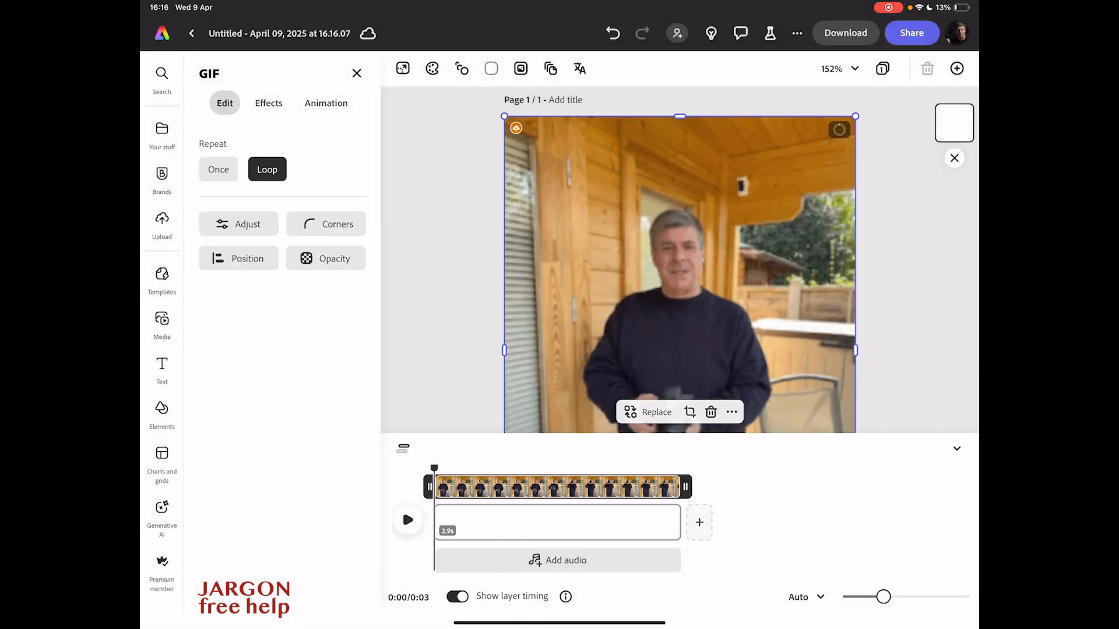
click(558, 521)
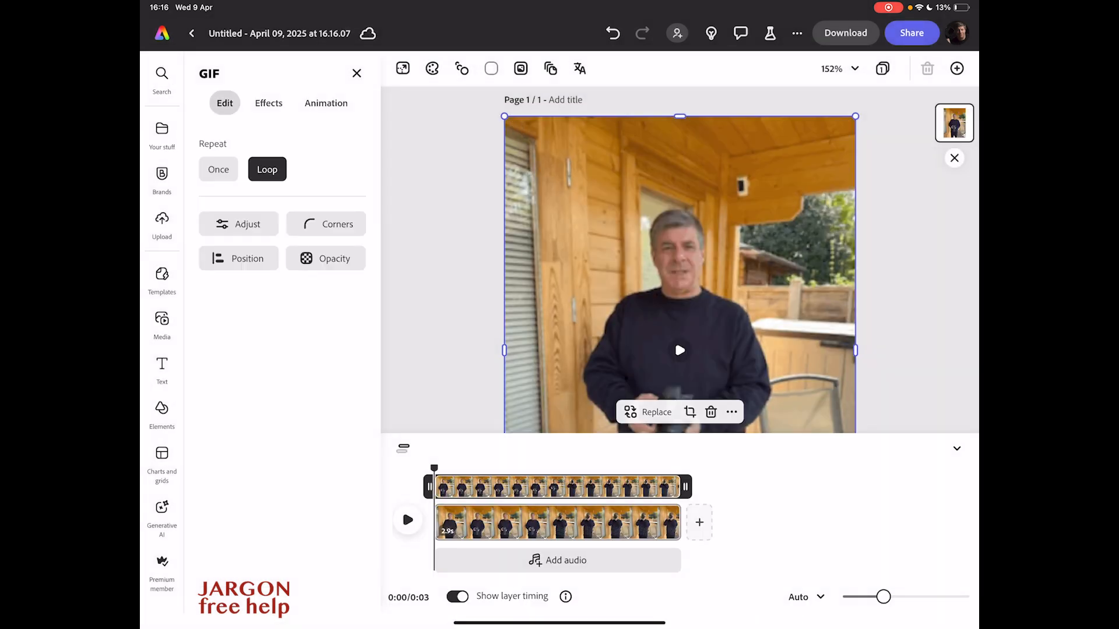
click(957, 448)
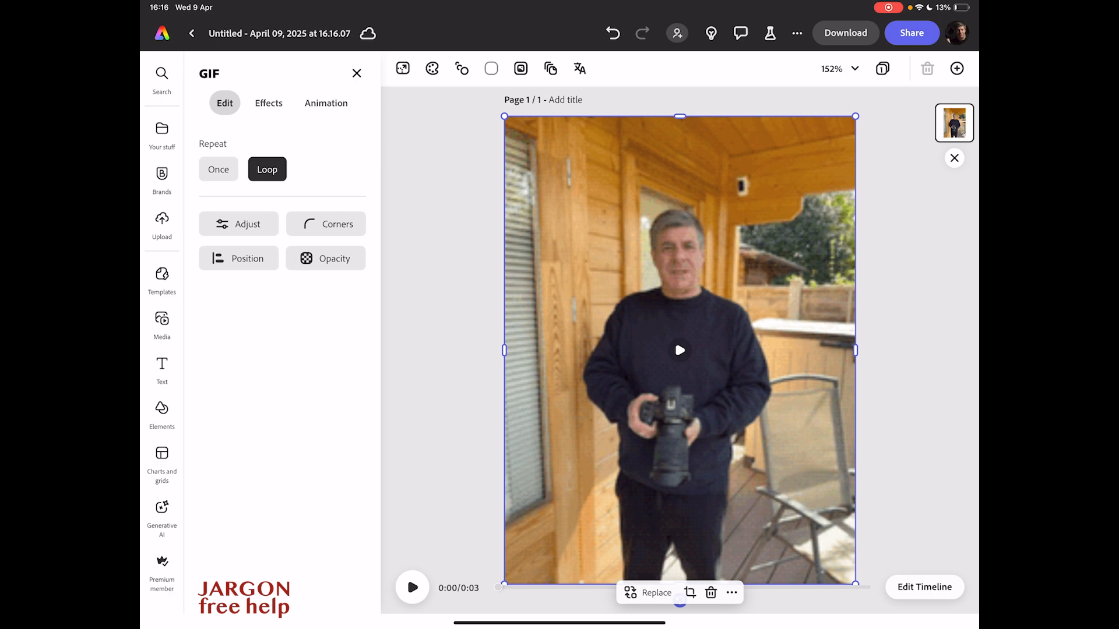
click(923, 586)
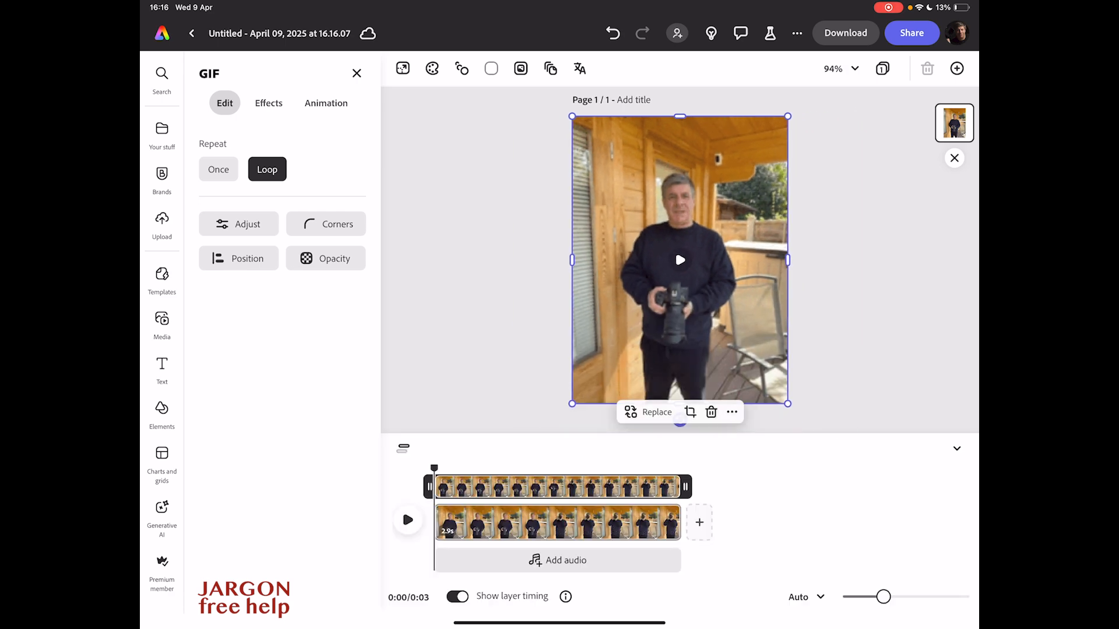